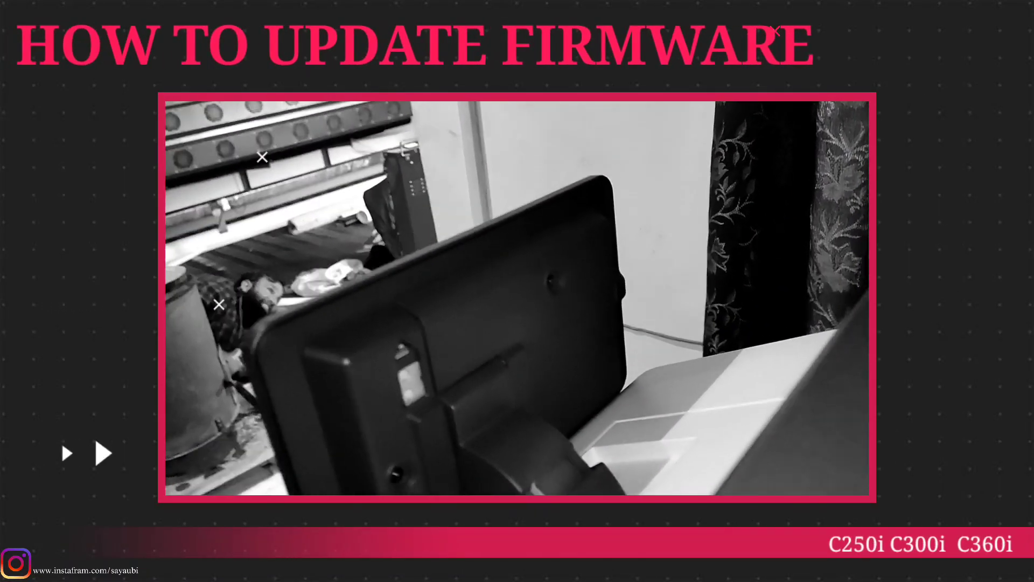
Power on the copier with the service switch held until Touch Panel Calibration appears
{"action": "left_click", "coordinate": [101, 452]}
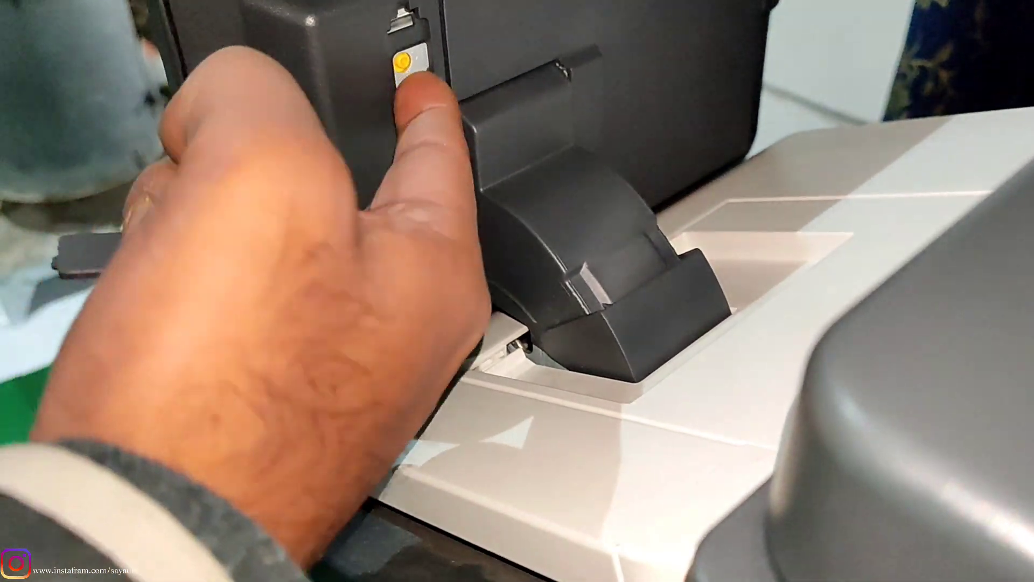
{"action": "left_click", "coordinate": [392, 78]}
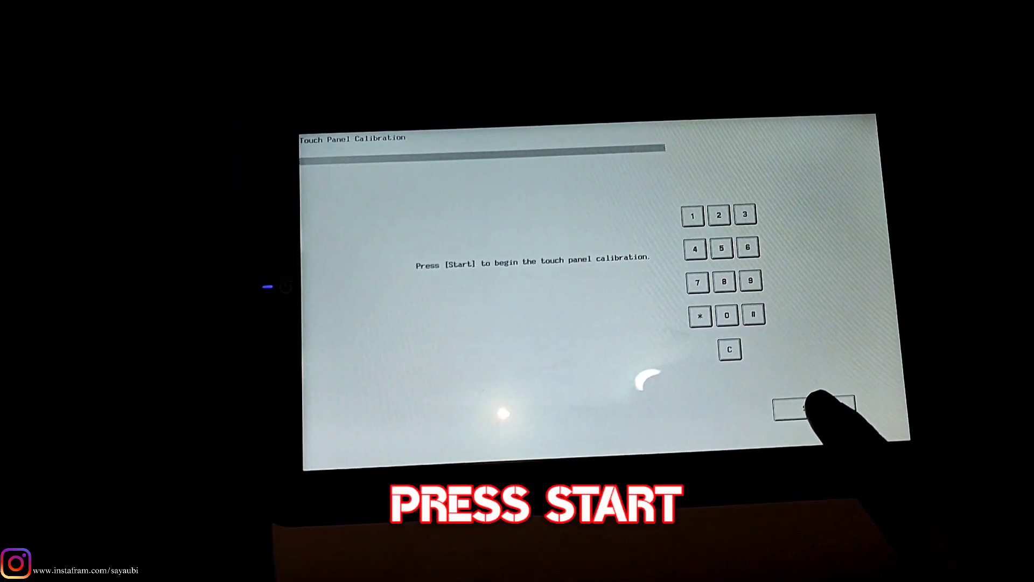
Start calibration to reach the Firmware Update screen showing AA2J0Y0-F000-G00-K8
{"action": "left_click", "coordinate": [814, 409]}
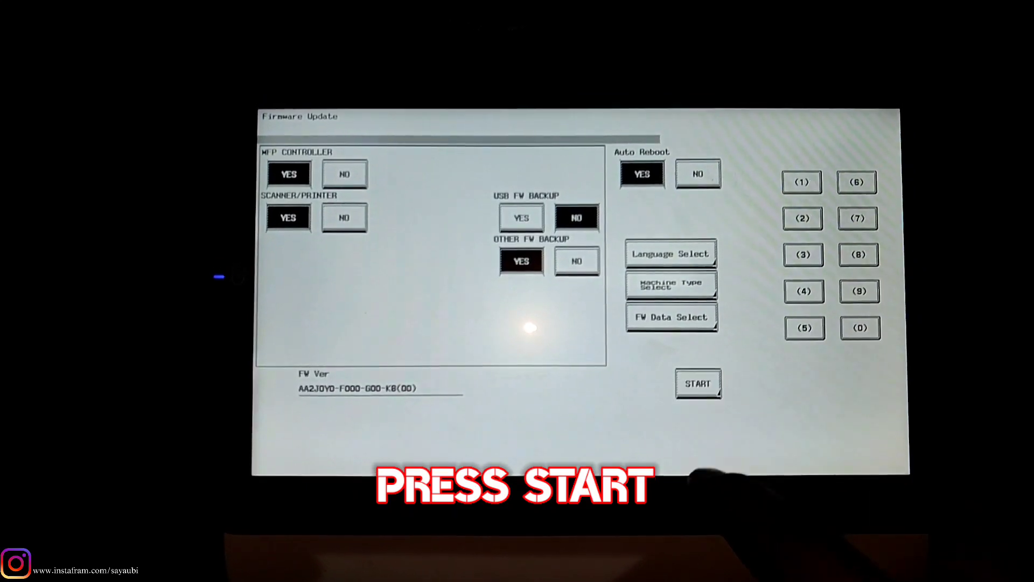
Start the USB firmware update, then view Device Information page 2 reporting AA2J0Y0-F000-G00
{"action": "left_click", "coordinate": [697, 384]}
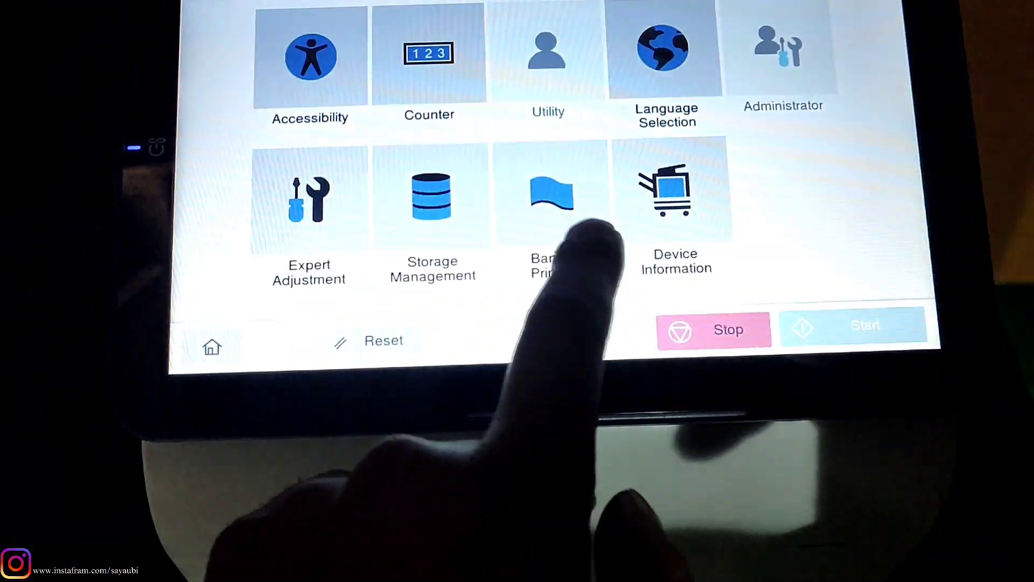
{"action": "left_click", "coordinate": [674, 192]}
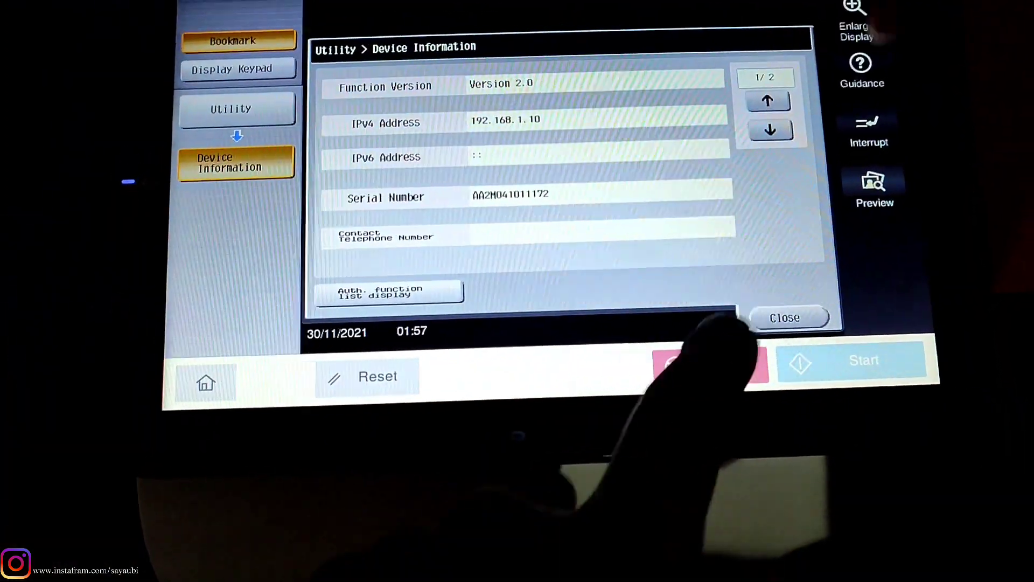
{"action": "left_click", "coordinate": [769, 129]}
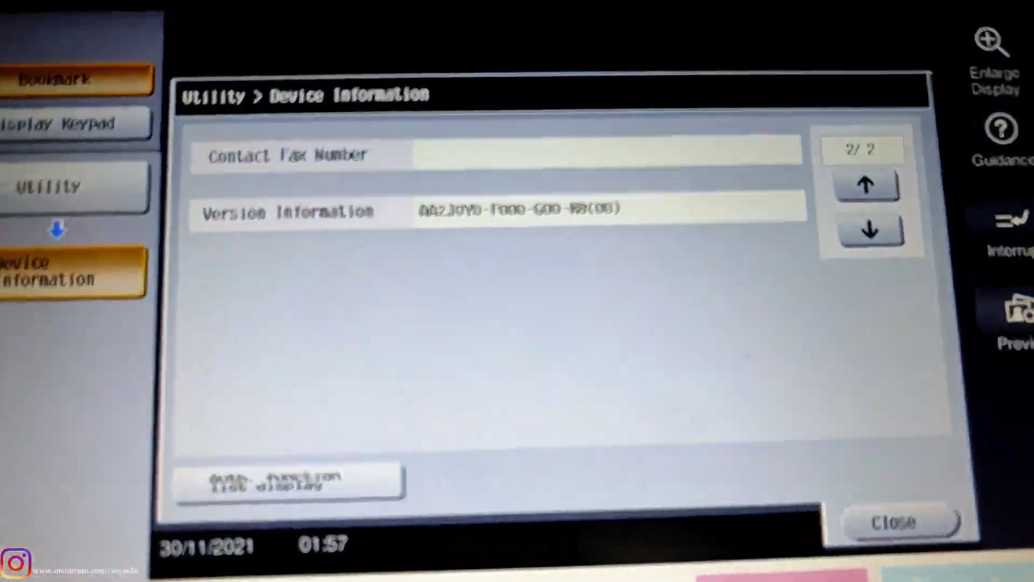